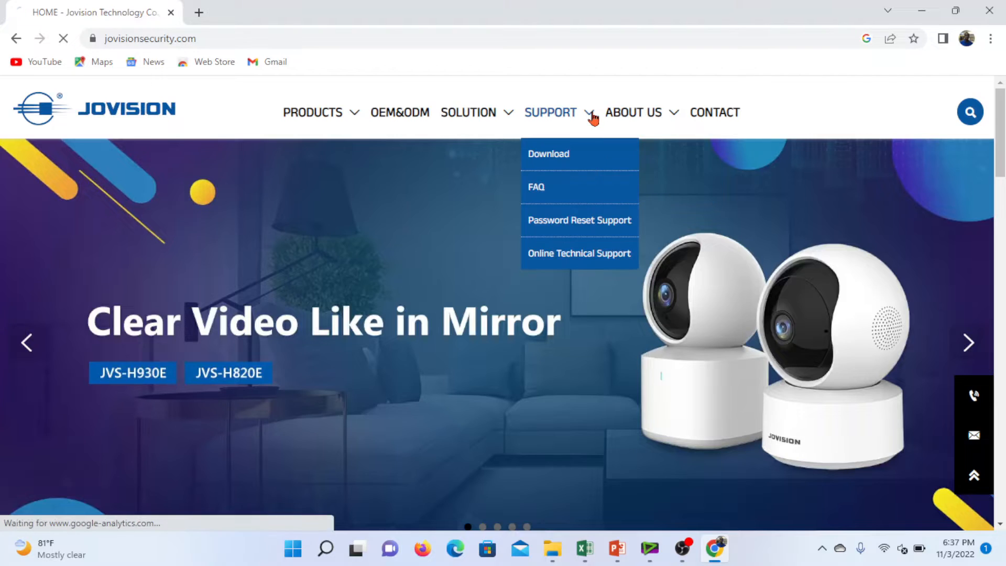
# - Go to the Jovision Download page from the SUPPORT menu
pyautogui.click(548, 153)
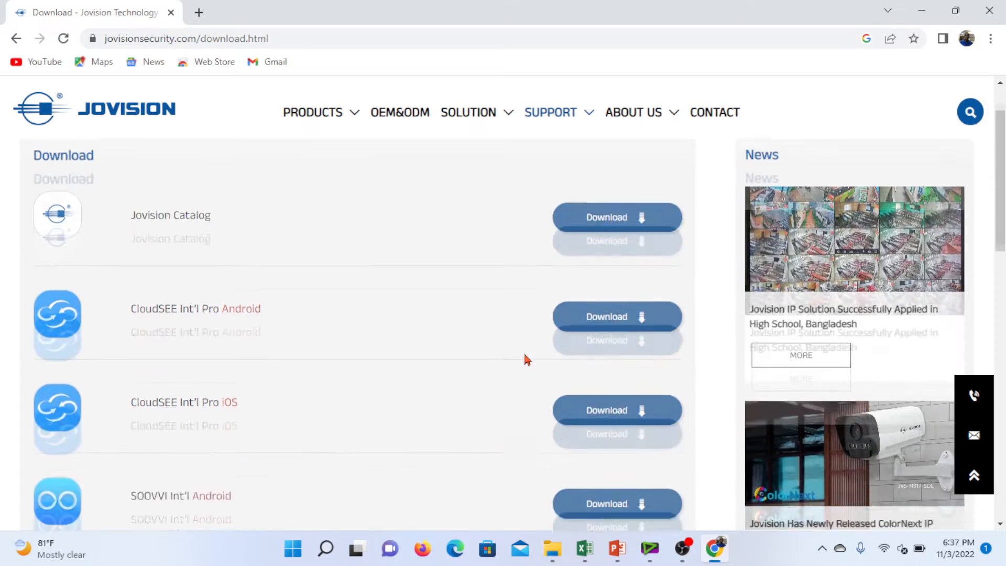